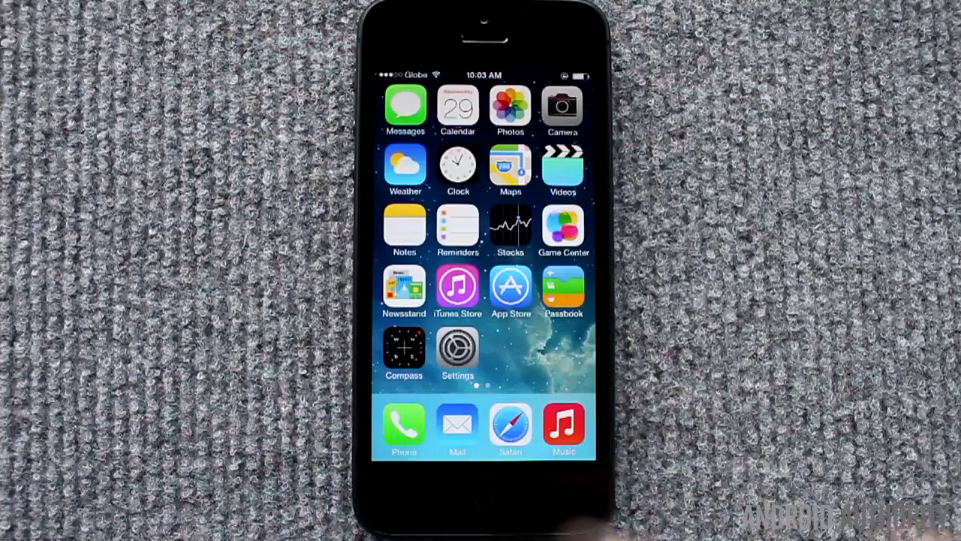
Step: Enable Calendars for the Gmail account under Mail, Contacts, Calendars, keeping existing iPhone calendars
click(456, 353)
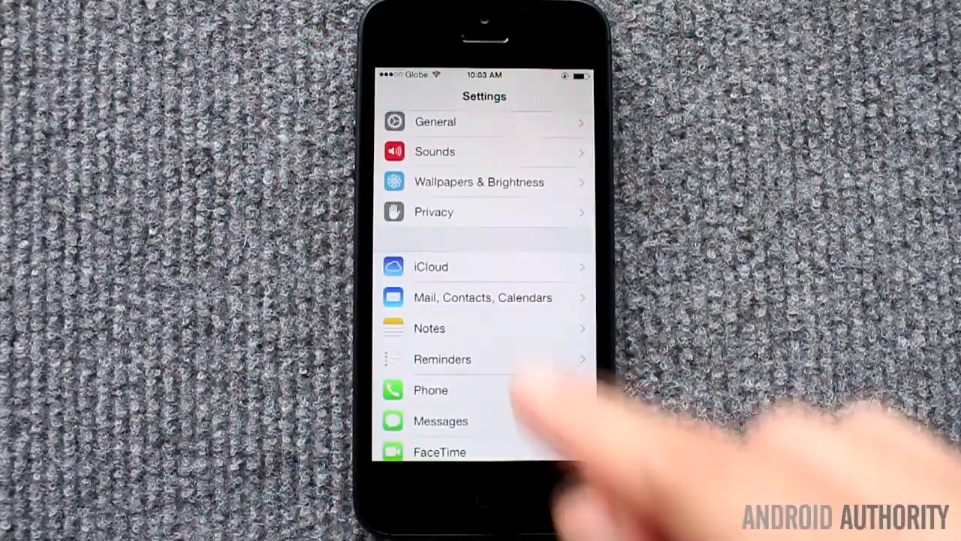
click(482, 297)
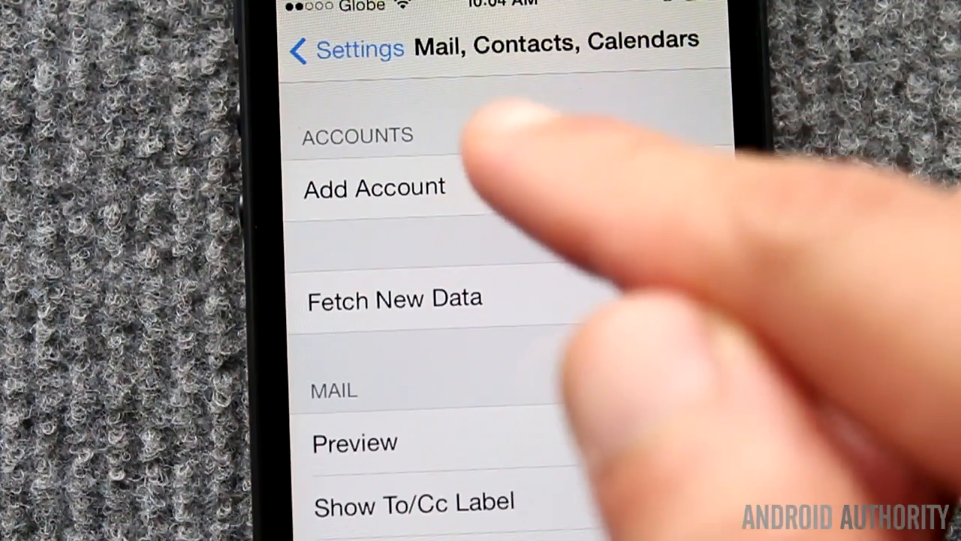
click(373, 186)
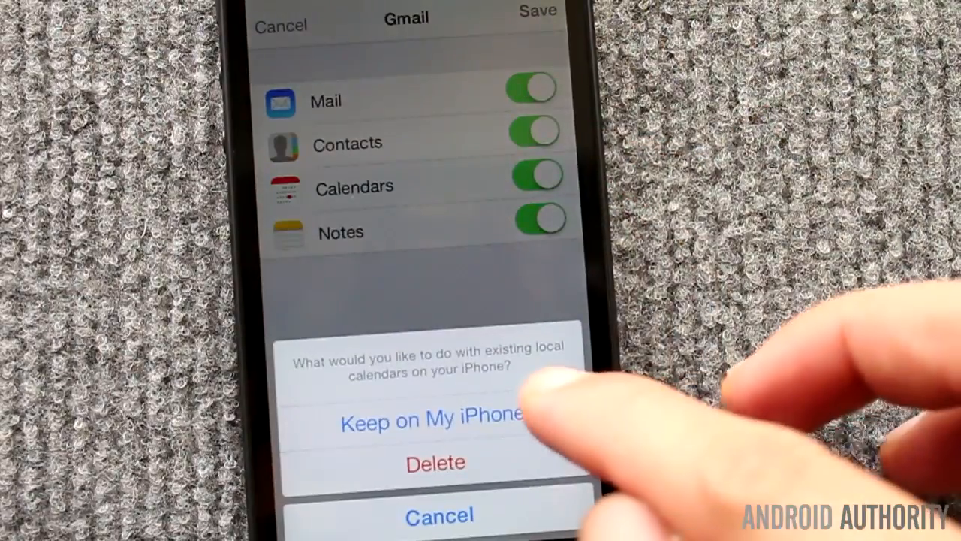
click(436, 418)
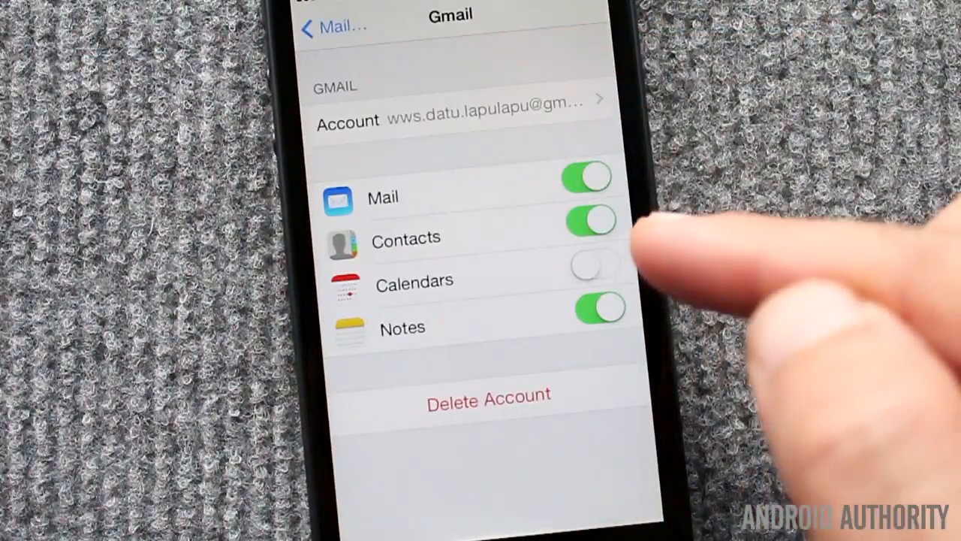
click(598, 265)
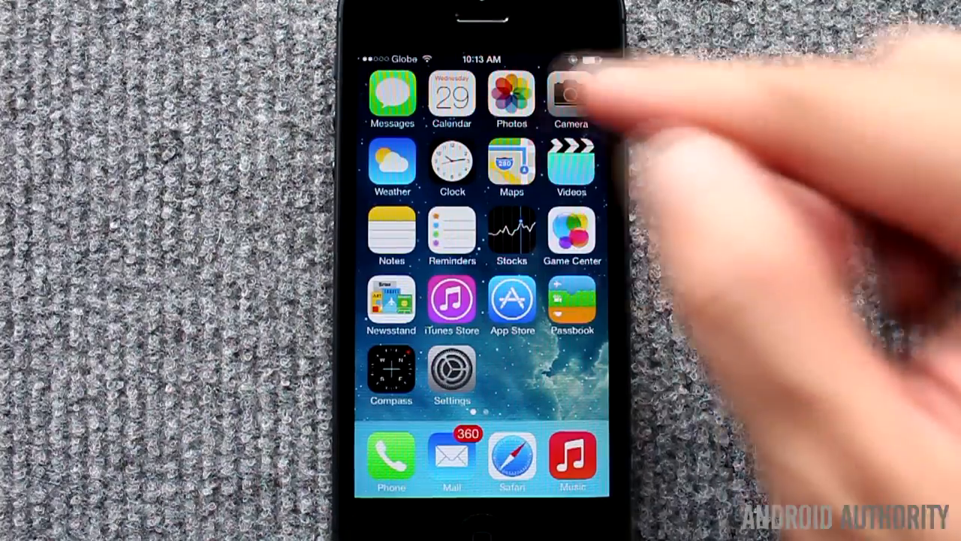
Step: View the Sample event's details for January 29, 2014 and which calendar it belongs to
click(450, 98)
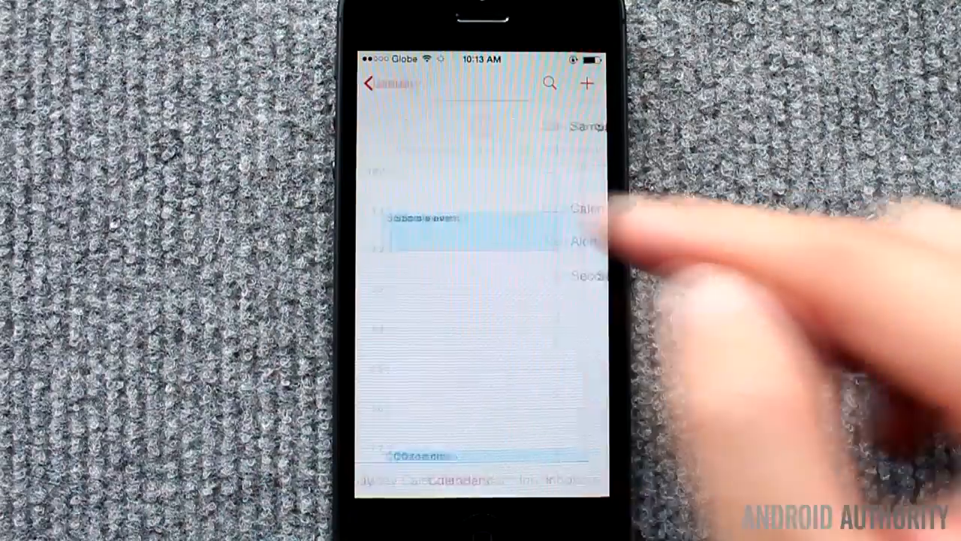
click(421, 223)
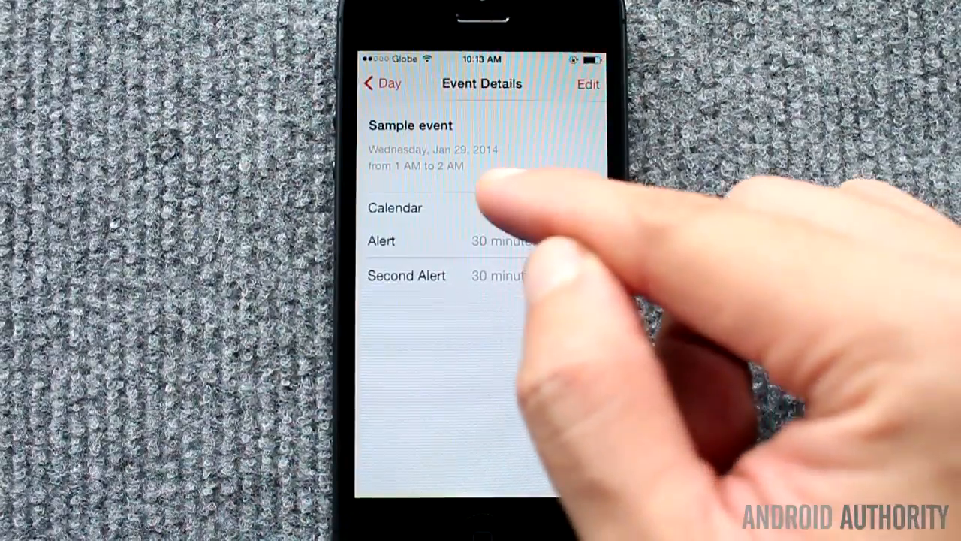
click(395, 207)
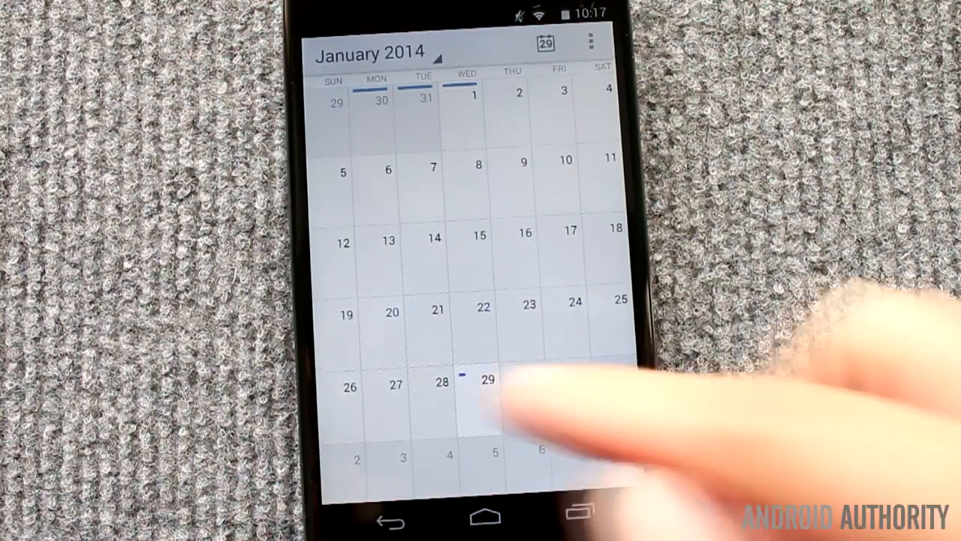
Step: Review January 29, 2014 on the Android calendar, then begin a calendar file import in Google Calendar
click(487, 383)
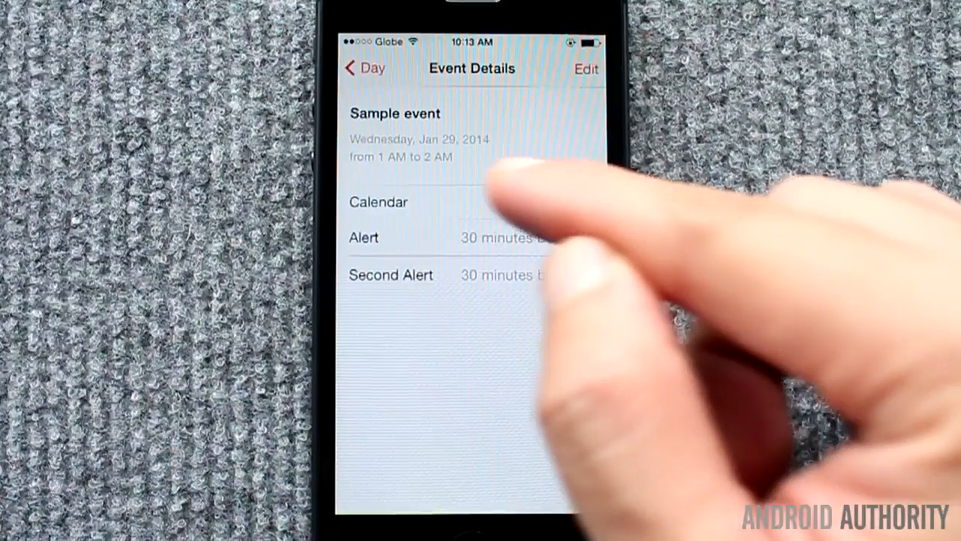
click(364, 69)
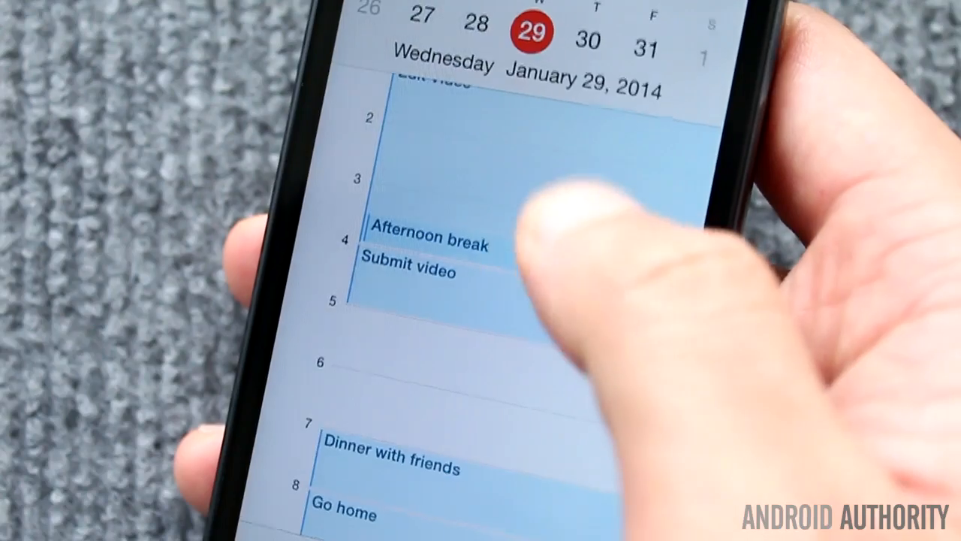
scroll(down, 3)
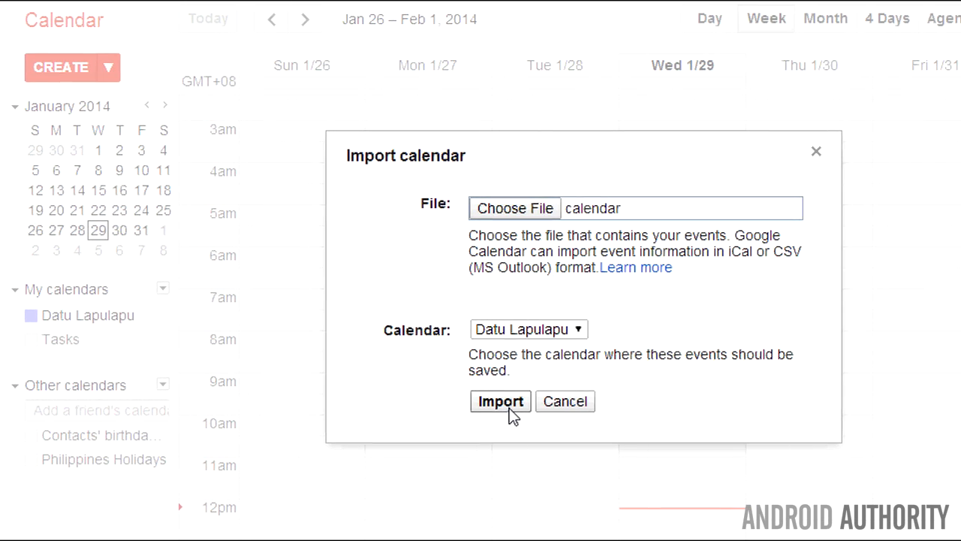
click(500, 401)
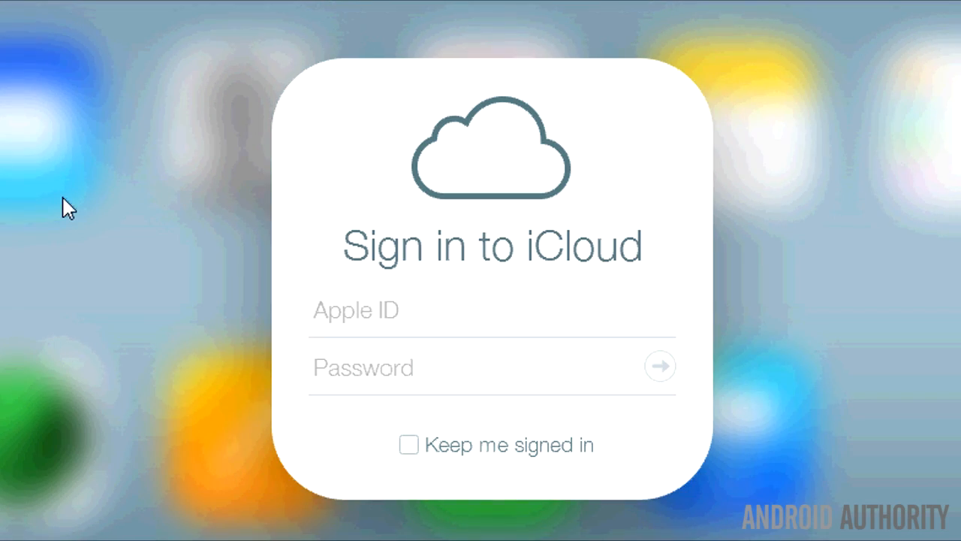
Step: Sign in to iCloud, set Calendar as a Public Calendar and select its webcal subscription link
click(360, 310)
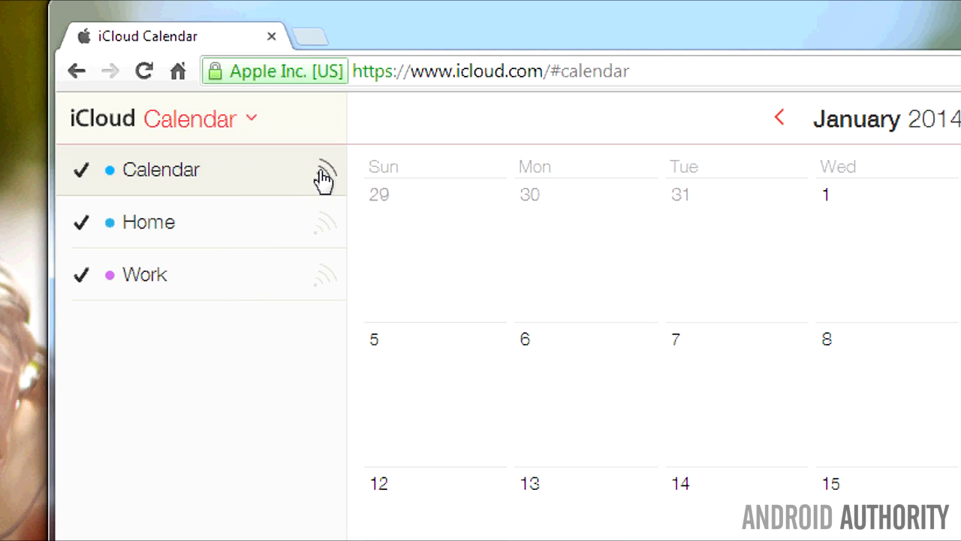
click(324, 168)
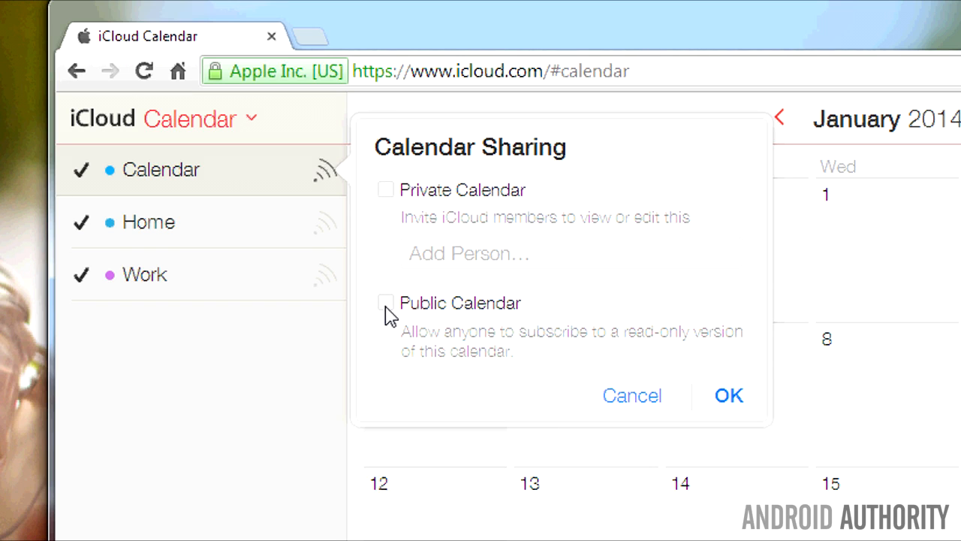
click(384, 302)
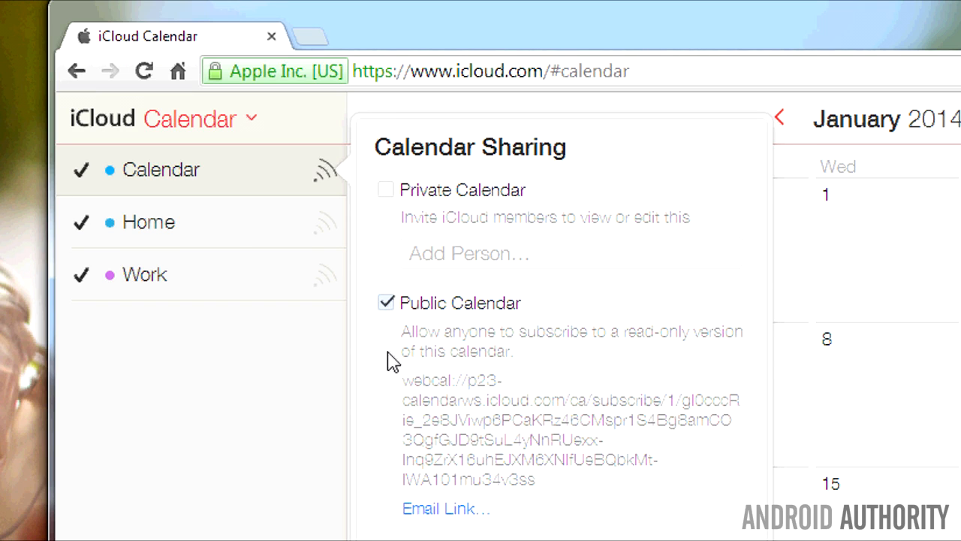
drag(526, 459, 538, 479)
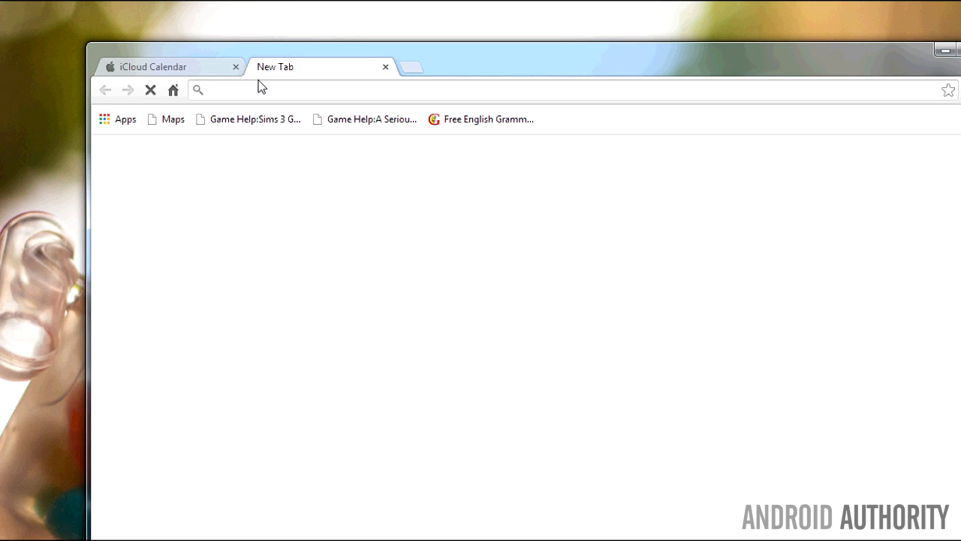
Step: Paste the webcal link in a new tab and save the download as 'calendar'
right_click(225, 90)
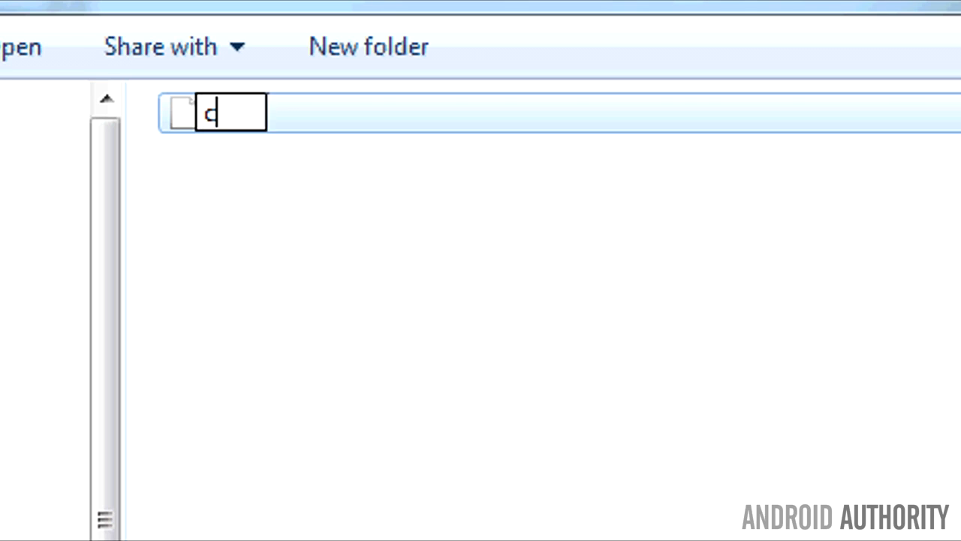
text(alendar)
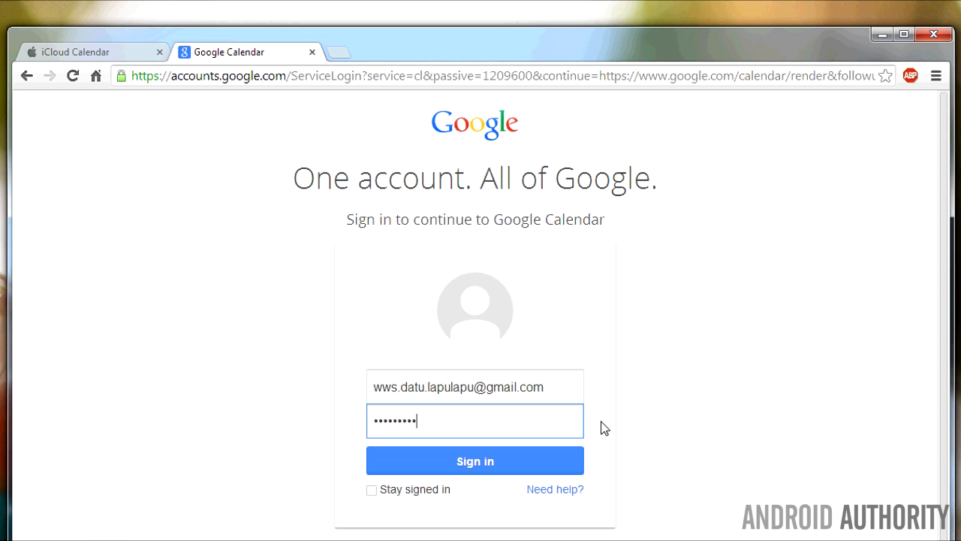
Step: Sign in to Google Calendar and choose Import calendar from Other calendars with the calendar file
click(475, 460)
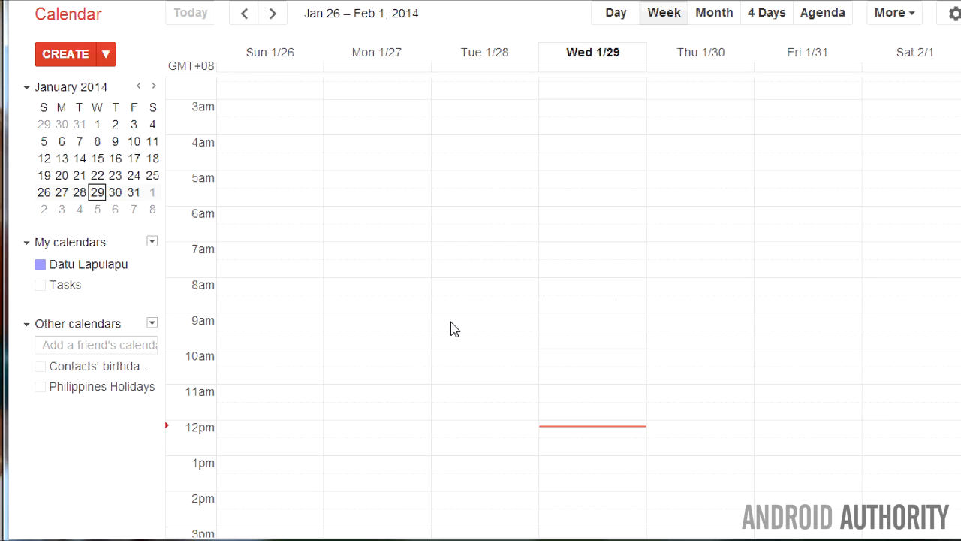
mouse_move(273, 347)
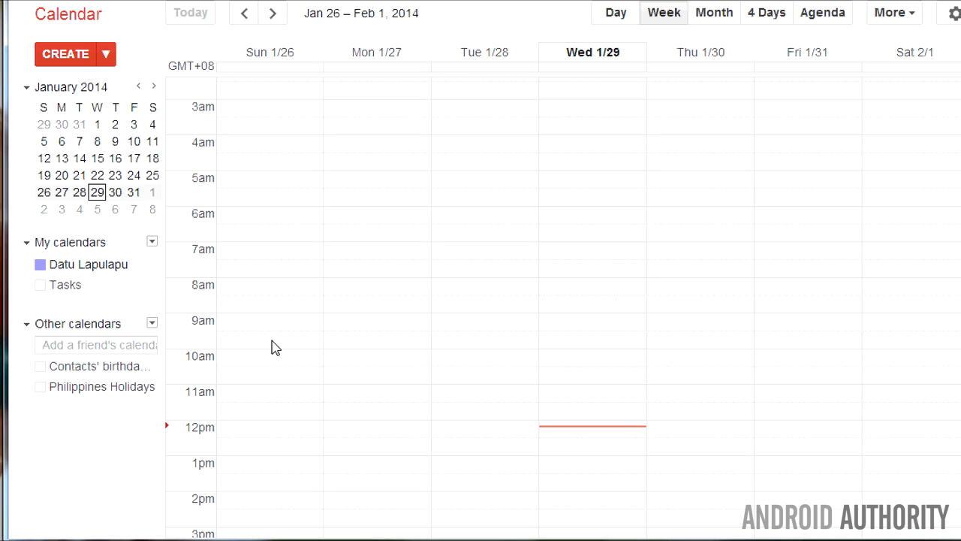
click(151, 324)
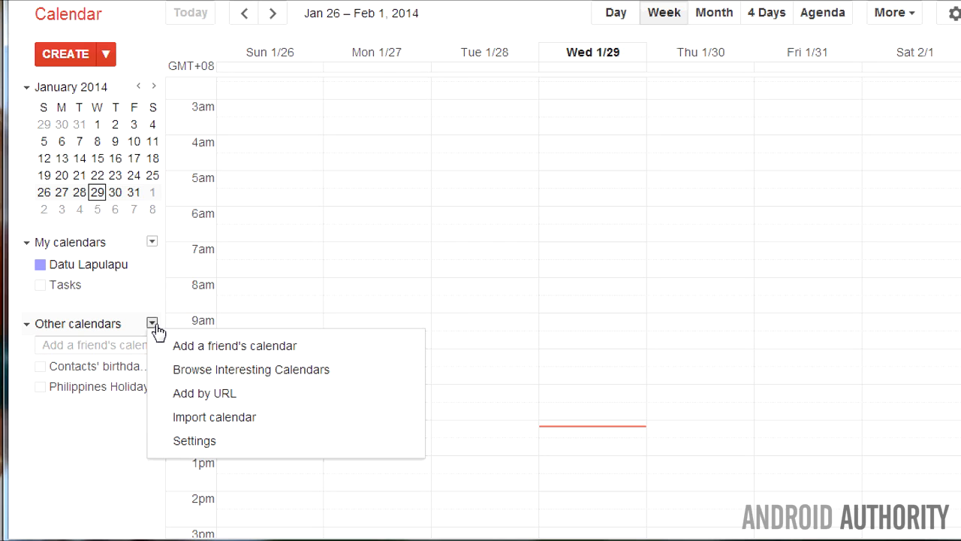
mouse_move(204, 394)
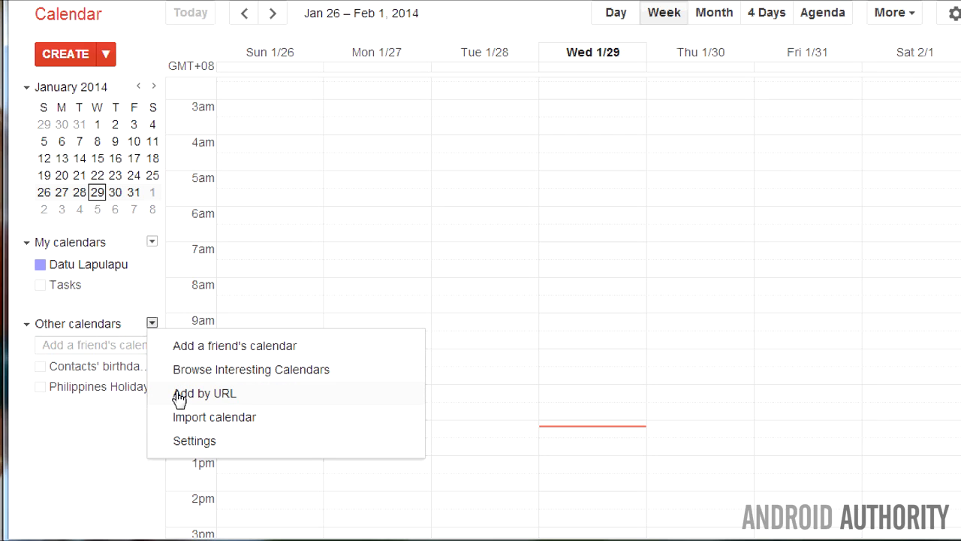
click(214, 418)
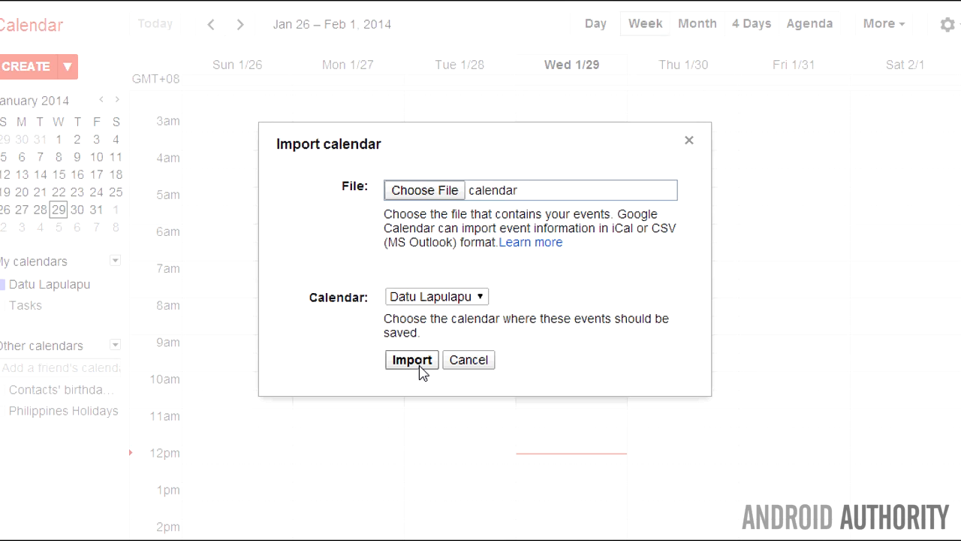
Step: Import the 12 events into Datu Lapulapu and review them in Day view for Wed 1/29
click(412, 359)
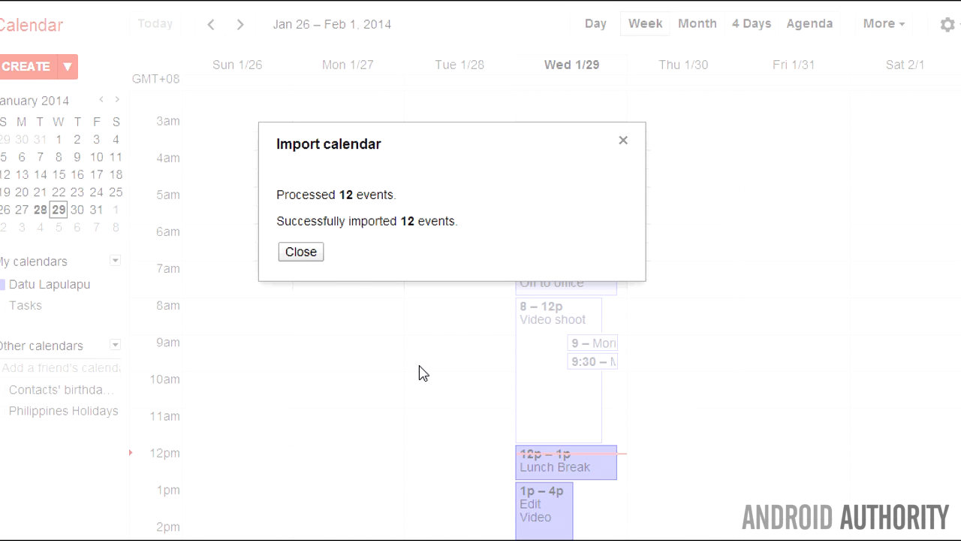
click(300, 252)
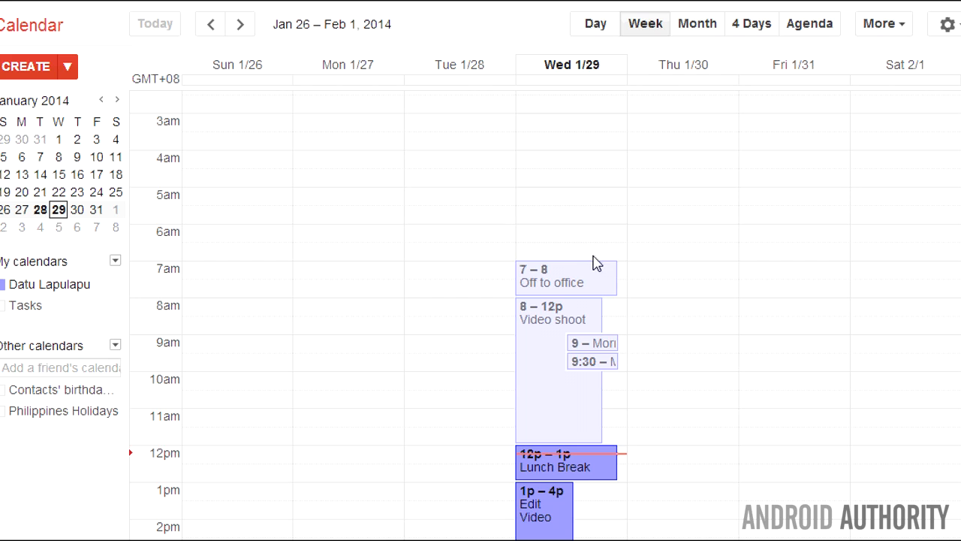
scroll(down, 3)
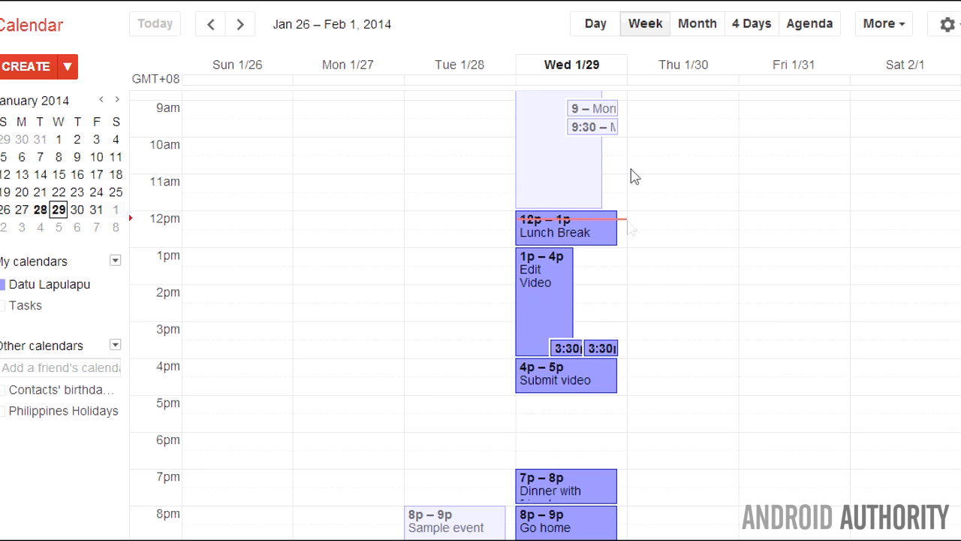
click(595, 24)
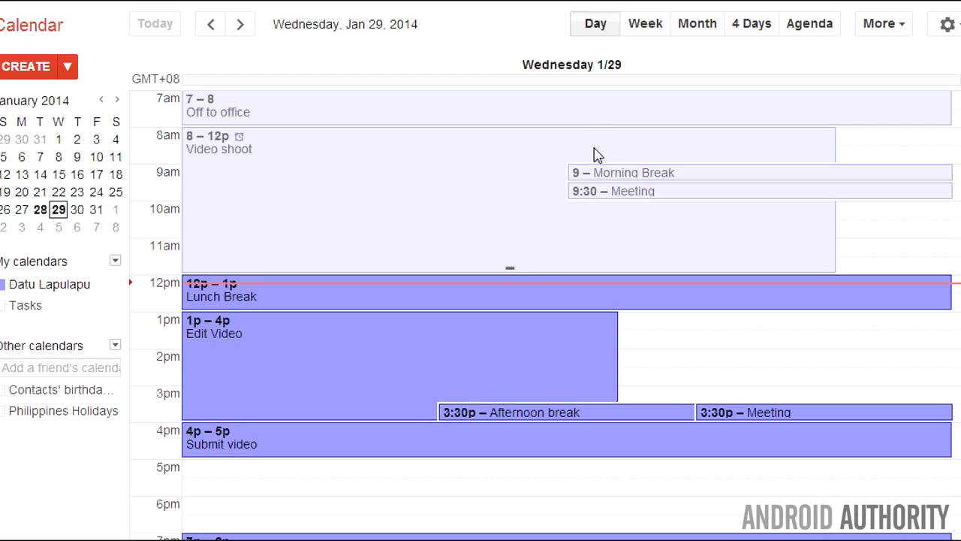
scroll(down, 3)
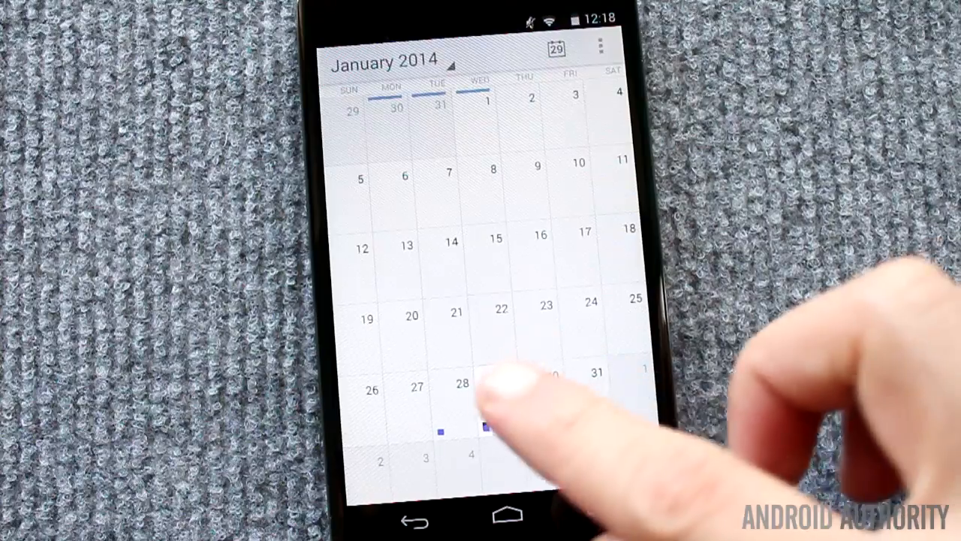
Step: View January 29 from the Android January 2014 month view
click(483, 375)
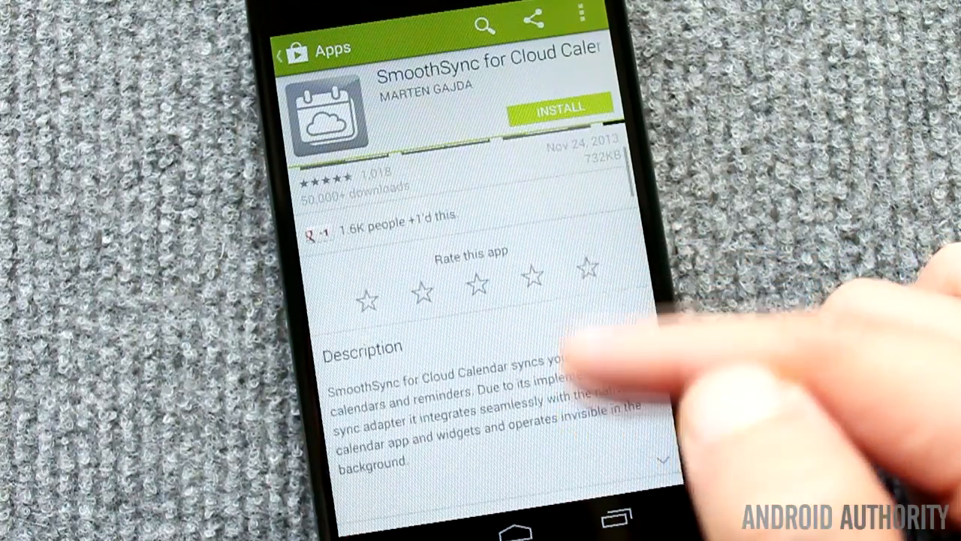
Step: Review the SmoothSync for Cloud Calendar store page and install it
scroll(down, 3)
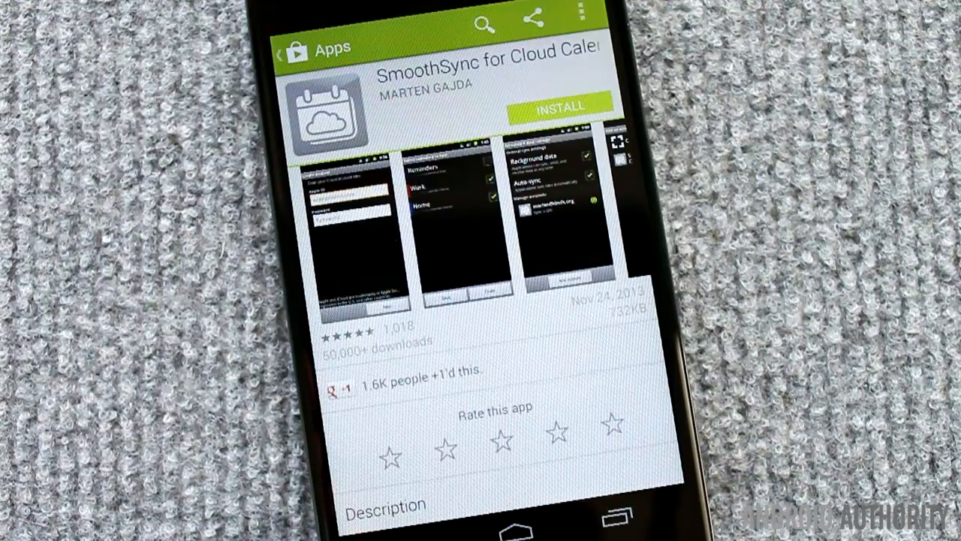
click(562, 106)
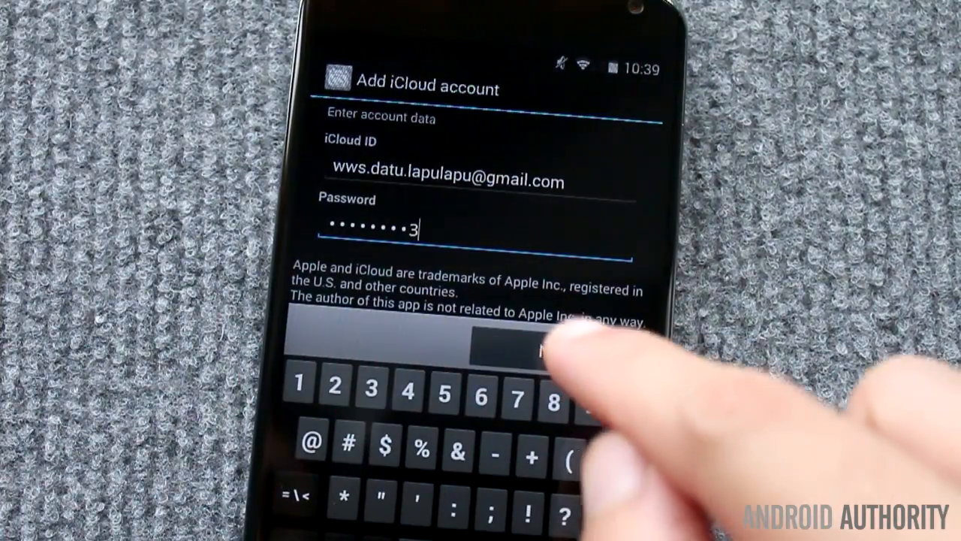
Step: Submit the iCloud ID, tick Calendar, Home and Work for syncing, finish, and check January 29 events
click(541, 338)
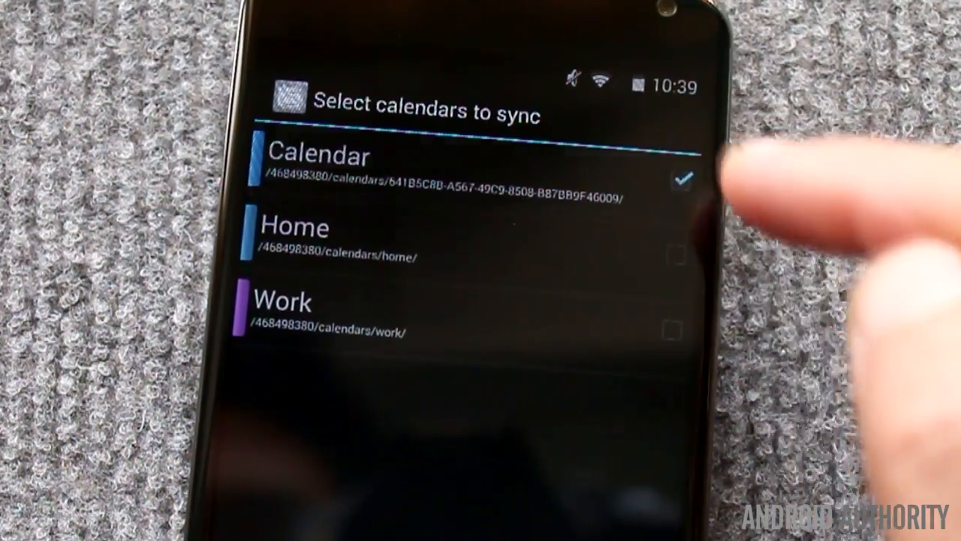
click(673, 254)
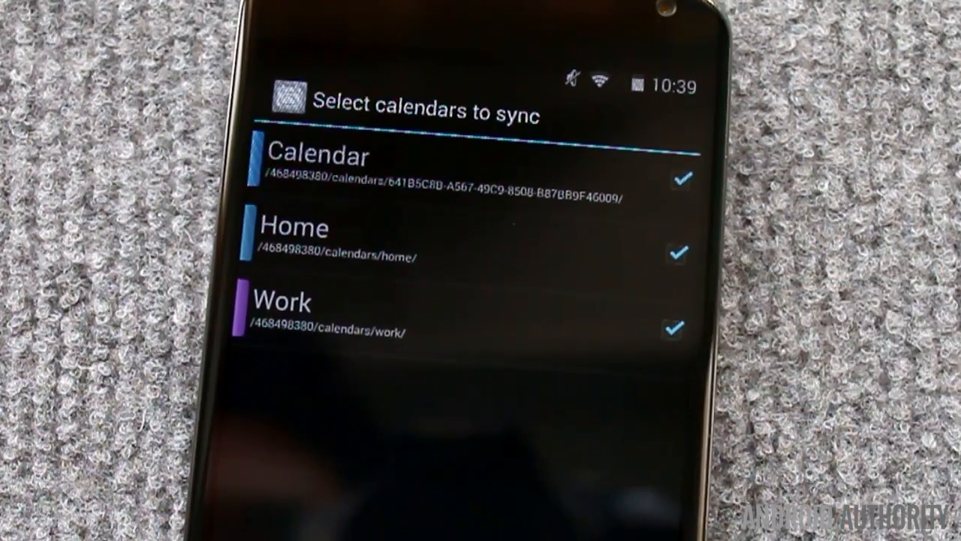
click(601, 293)
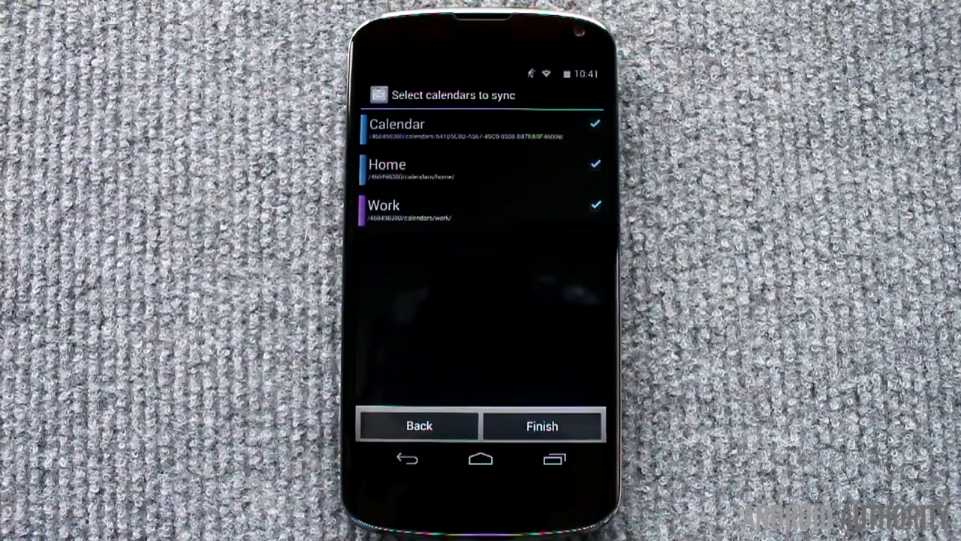
click(541, 425)
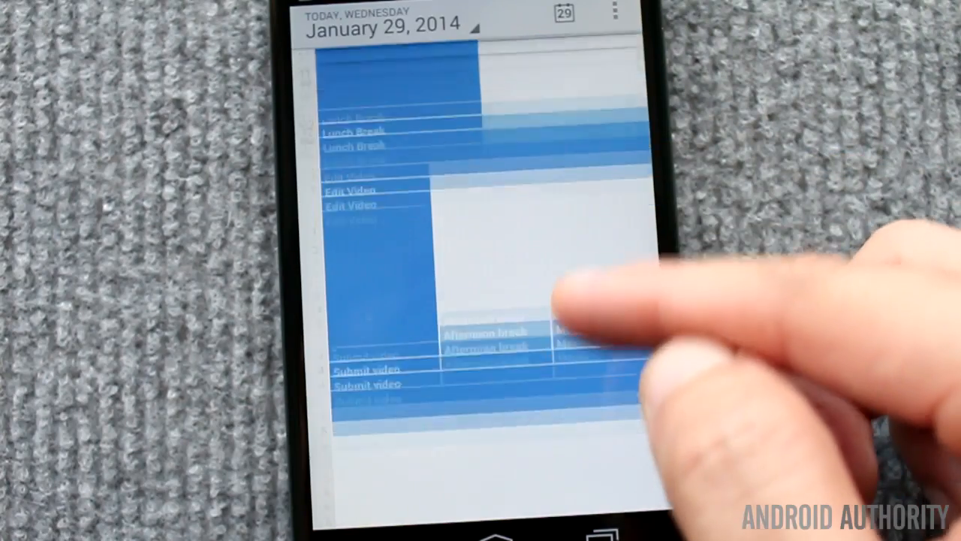
scroll(down, 3)
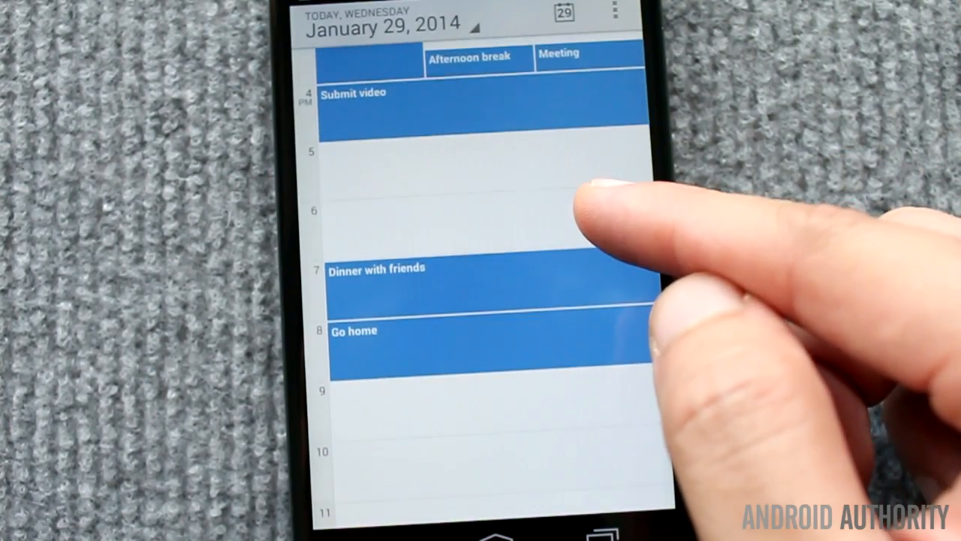